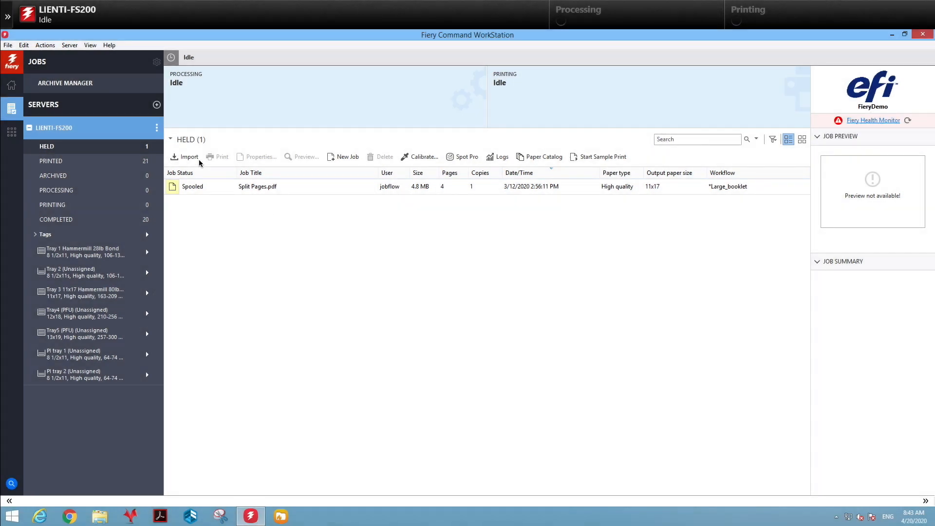
Import the Double Sided Landscape Business Card with Bleed PDF from the Desktop into the held jobs.
left_click(183, 156)
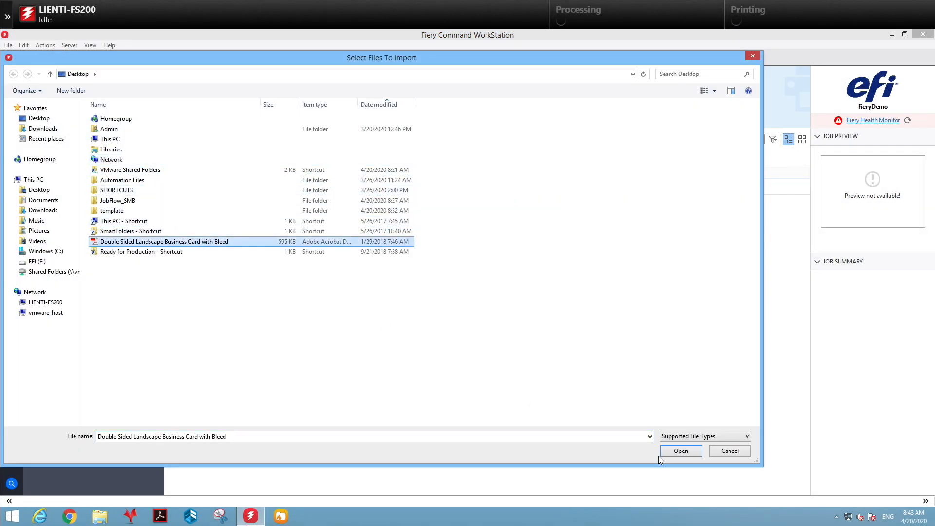
left_click(681, 451)
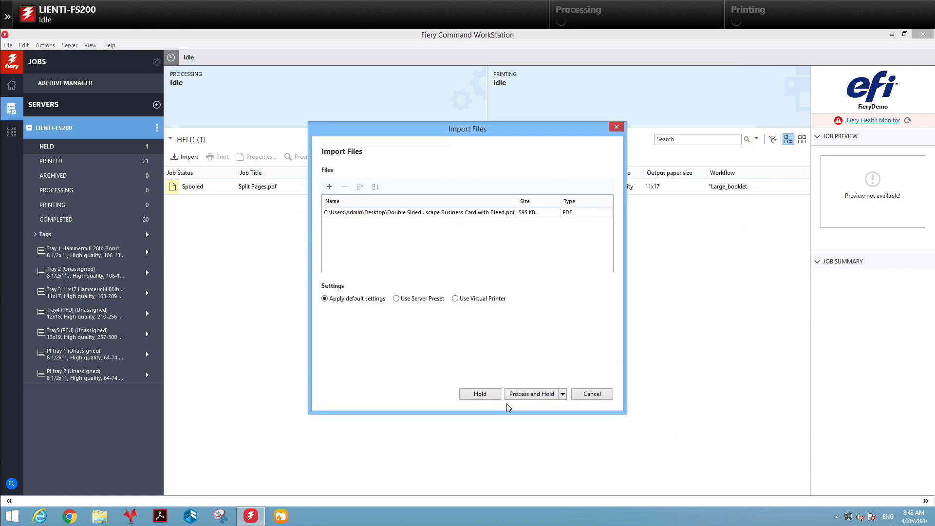
left_click(479, 394)
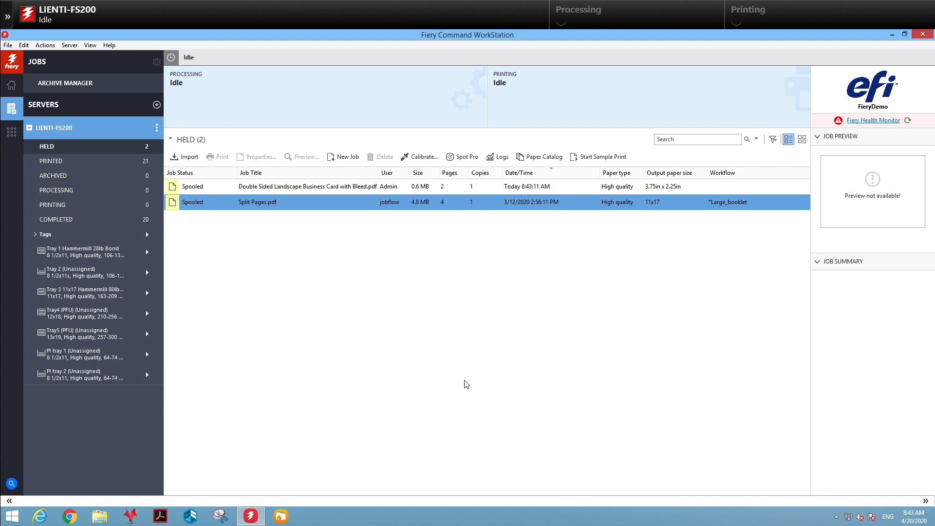
mouse_move(333, 192)
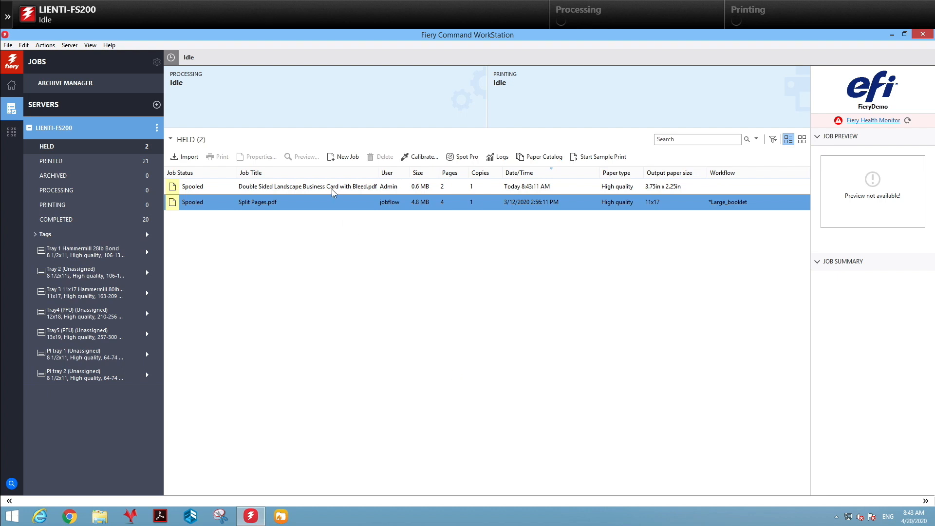
Impose the business card job on a 12x18 sheet with portrait layout orientation.
right_click(306, 186)
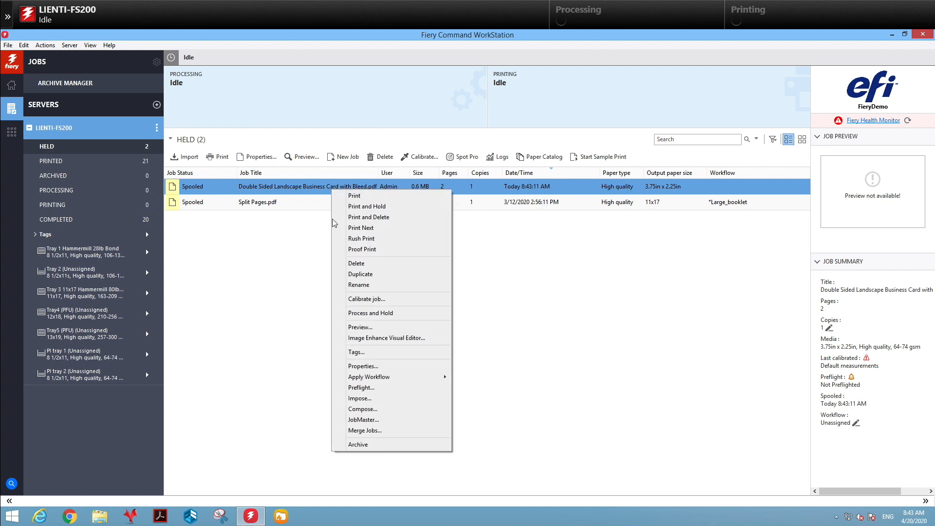
left_click(362, 408)
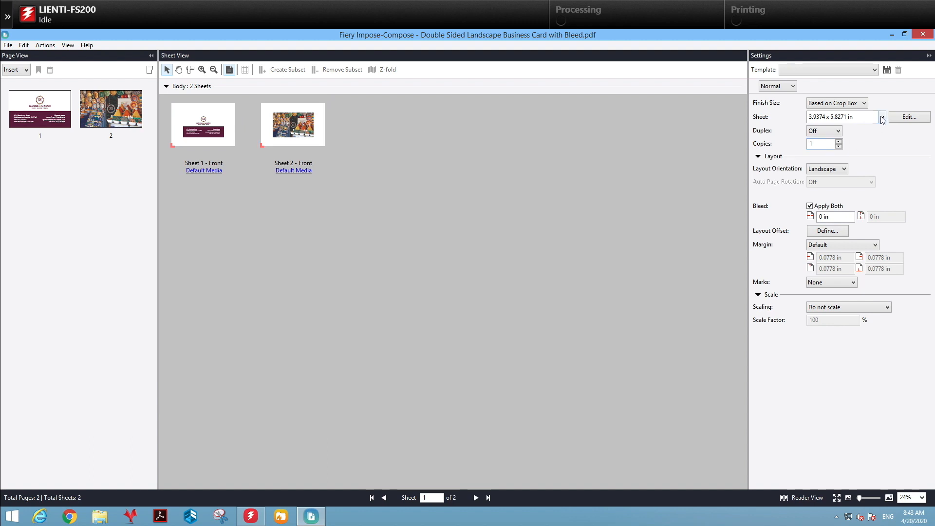
left_click(880, 117)
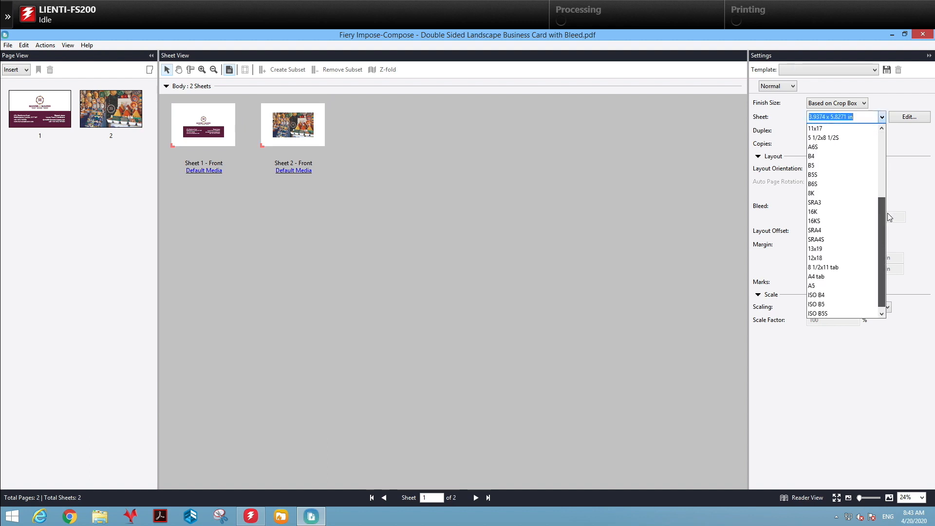
left_click(815, 257)
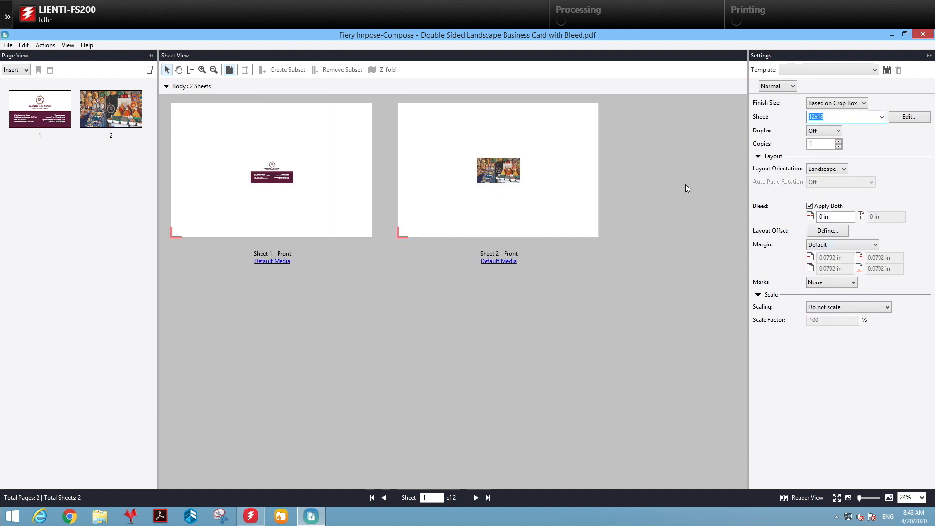
left_click(839, 169)
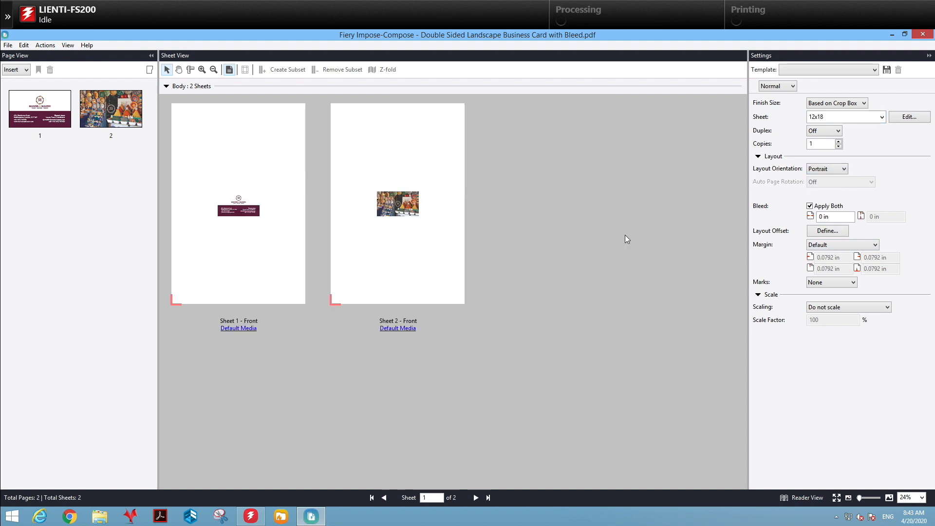
mouse_move(608, 240)
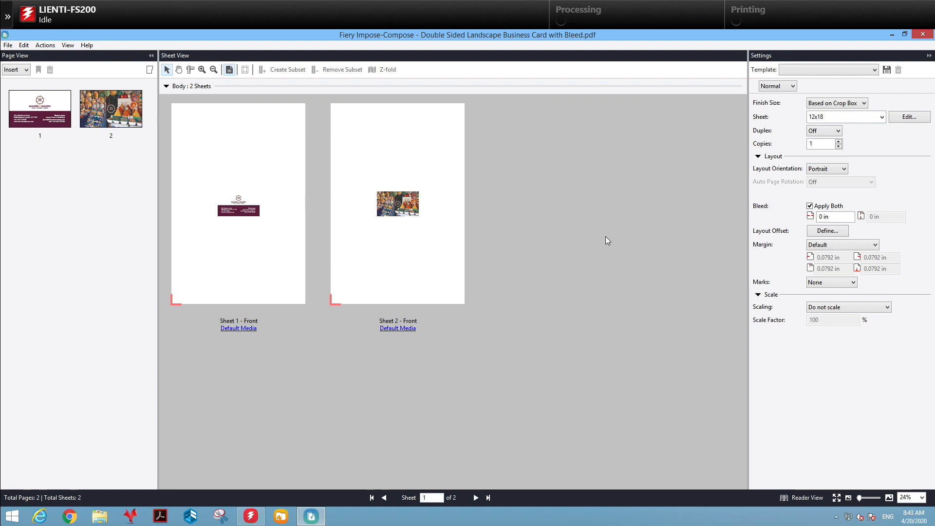
left_click(777, 86)
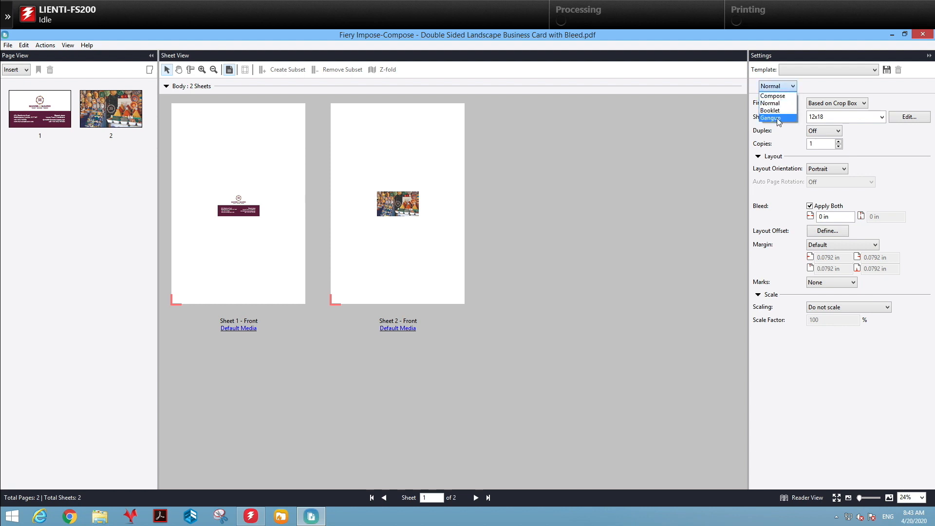
Set a Repeat gang-up with 8 rows and 3 columns of cards per sheet.
left_click(771, 118)
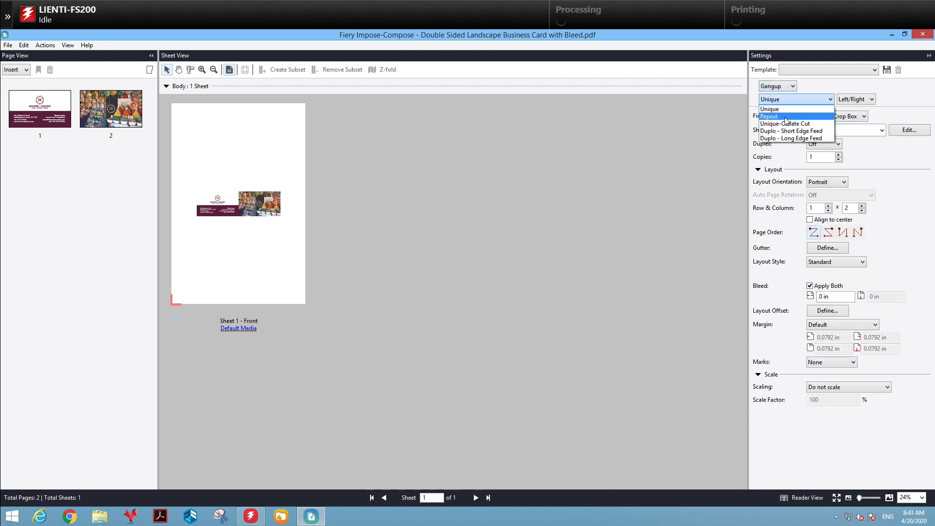
left_click(769, 116)
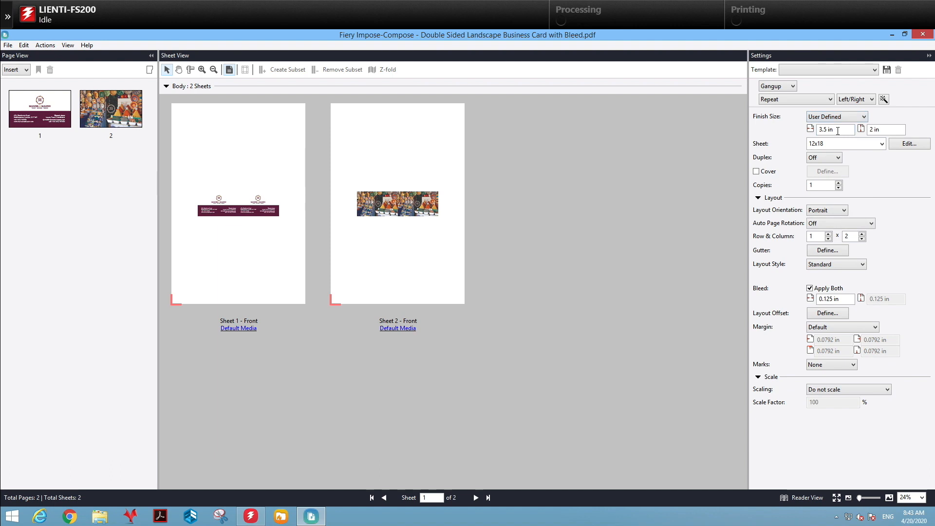
mouse_move(847, 189)
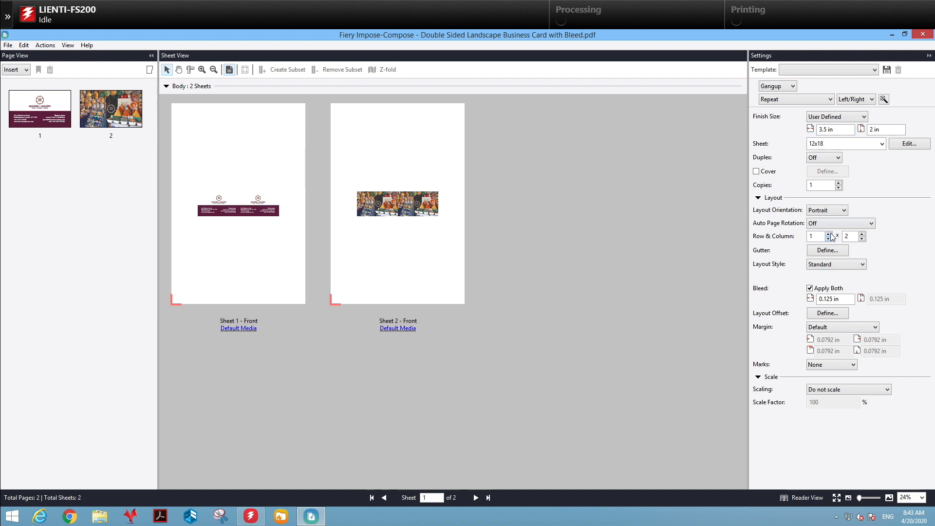
left_click(830, 234)
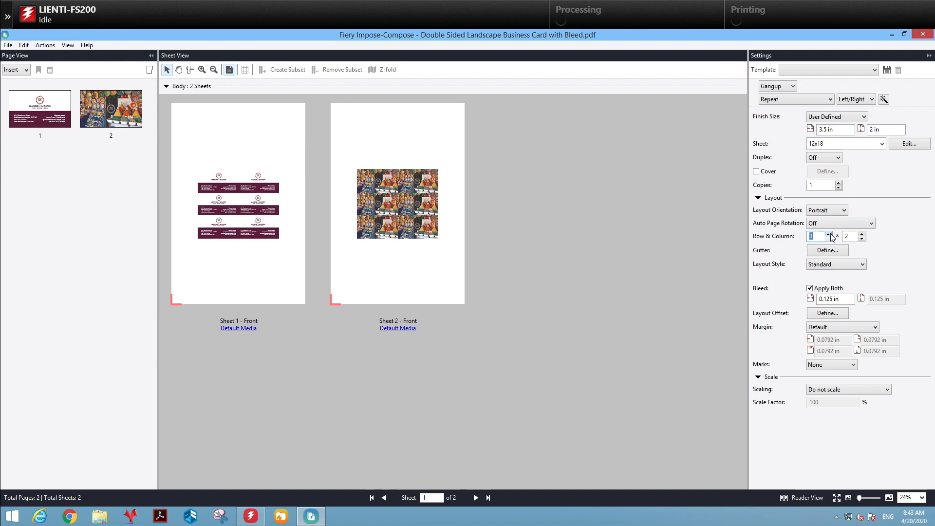
left_click(829, 234)
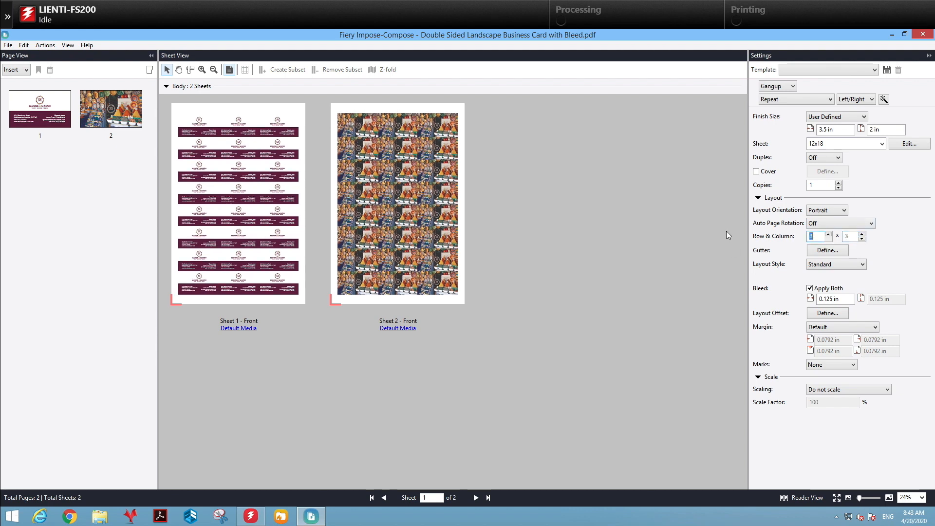
Define a .125 inch gutter and apply it to all rows and columns.
left_click(826, 250)
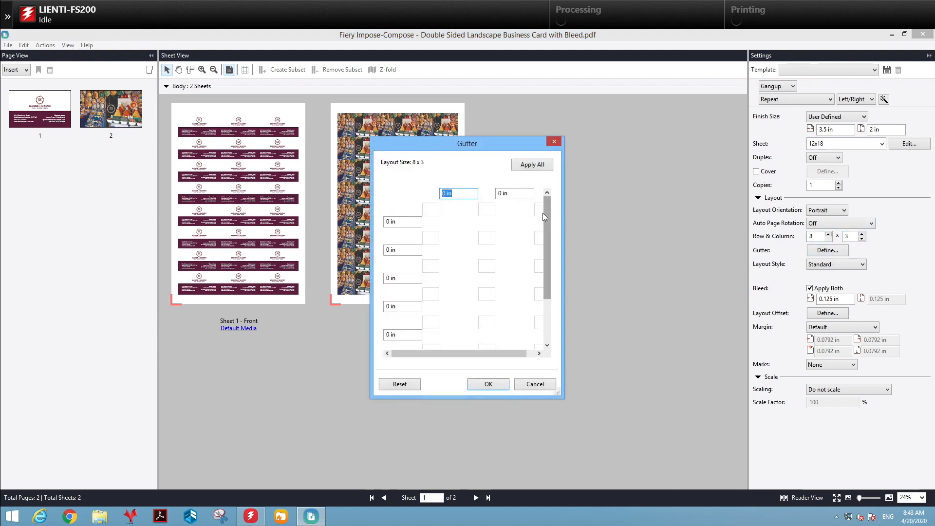
type(".125")
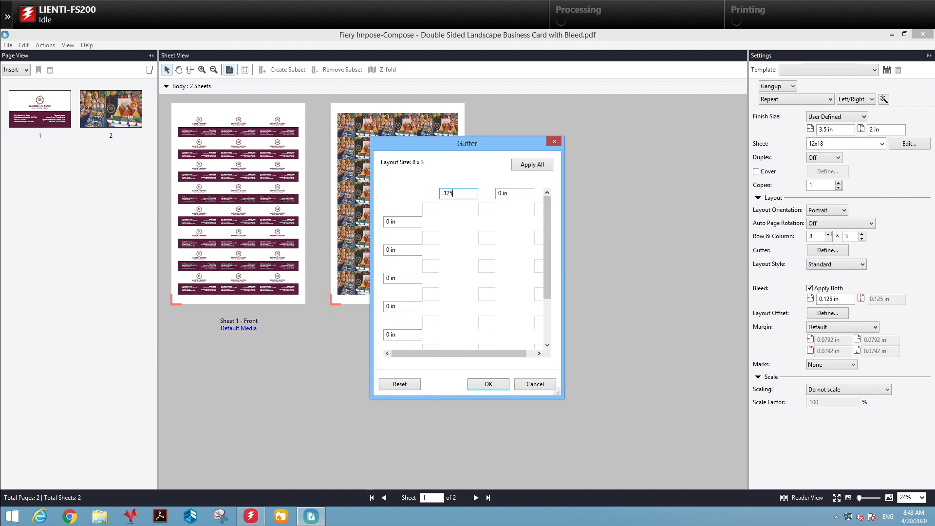
left_click(488, 384)
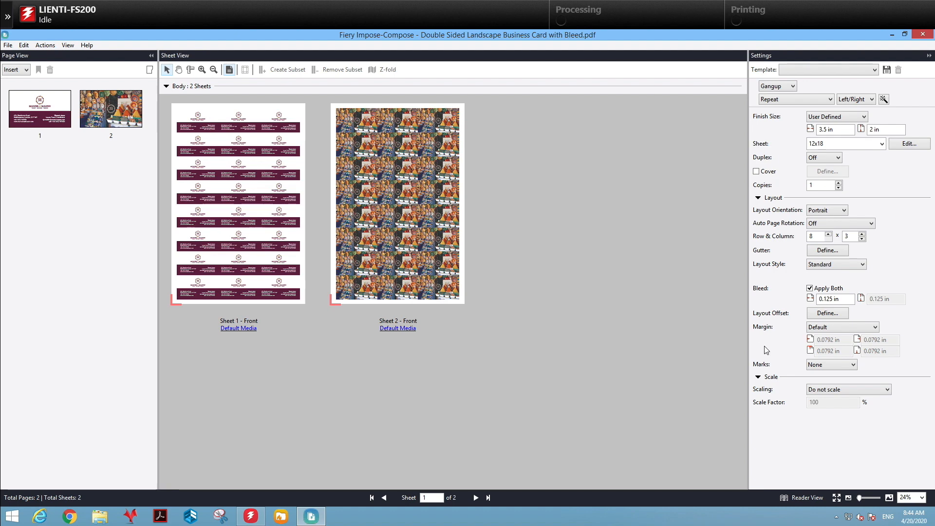
left_click(832, 364)
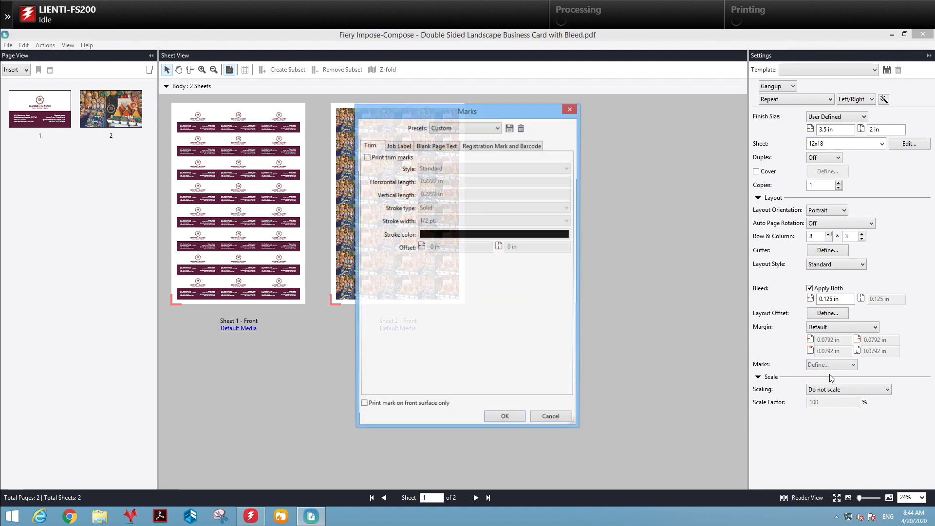
Set marks to print Registration Mark and Barcode at the top-right position.
left_click(502, 146)
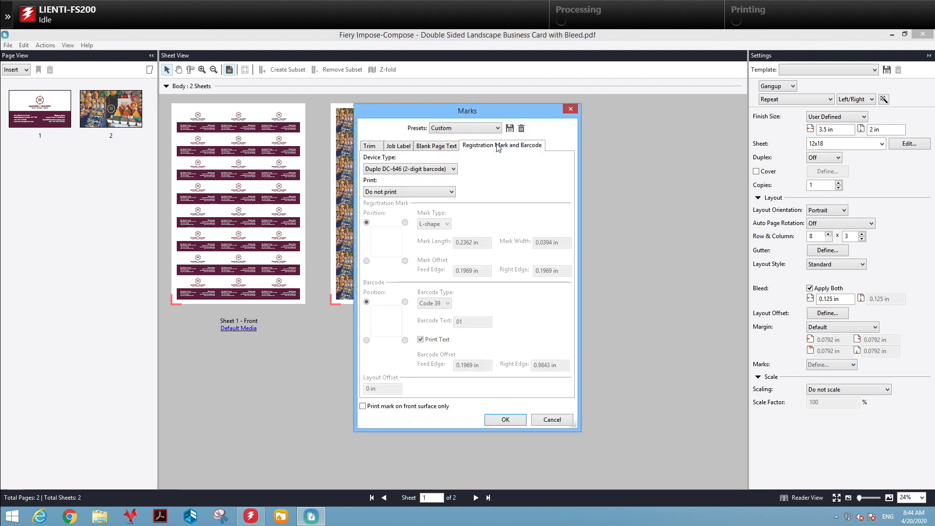
left_click(409, 191)
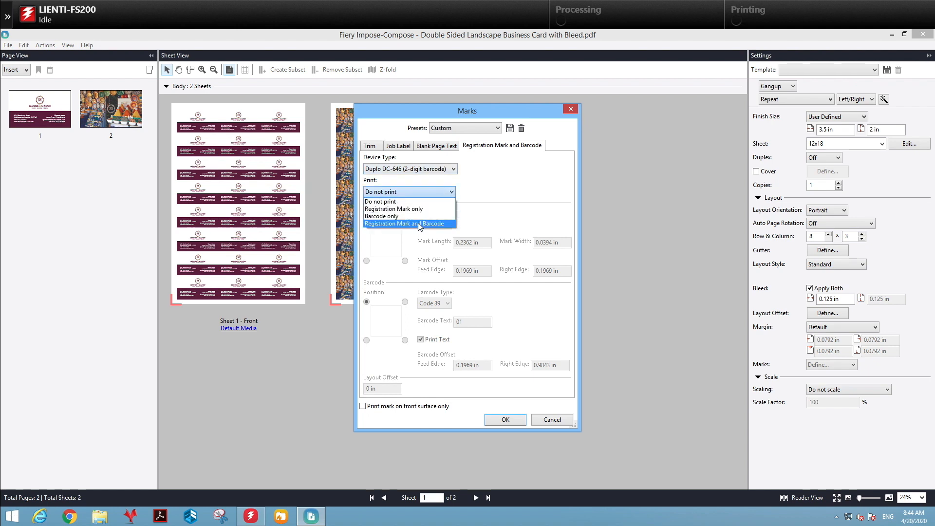
left_click(403, 223)
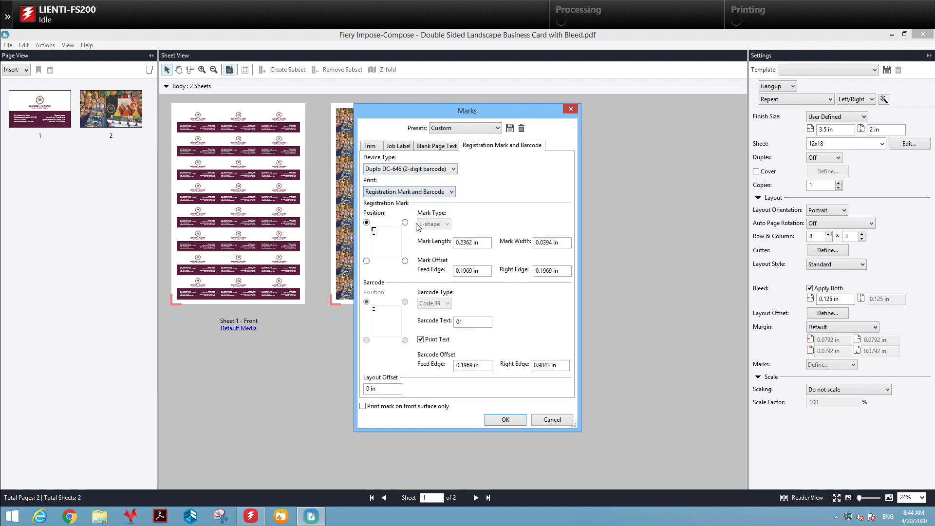
left_click(405, 222)
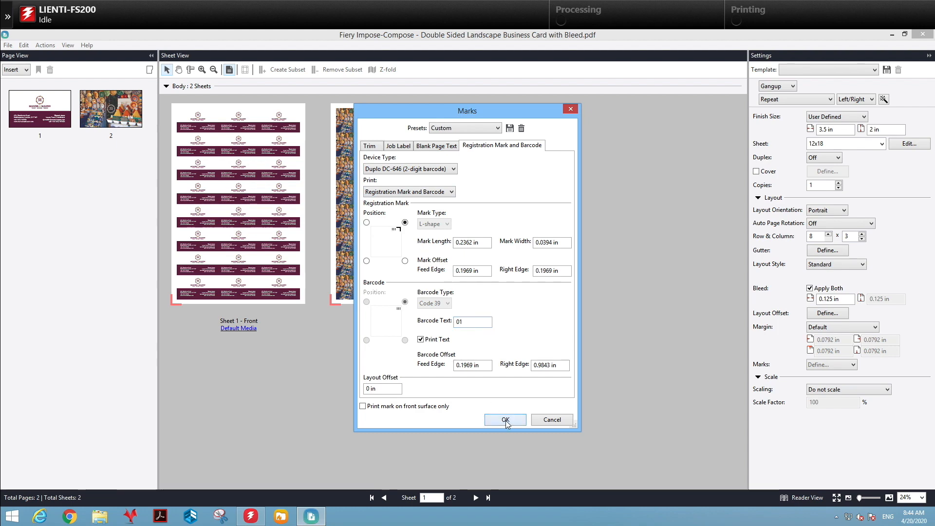
left_click(504, 420)
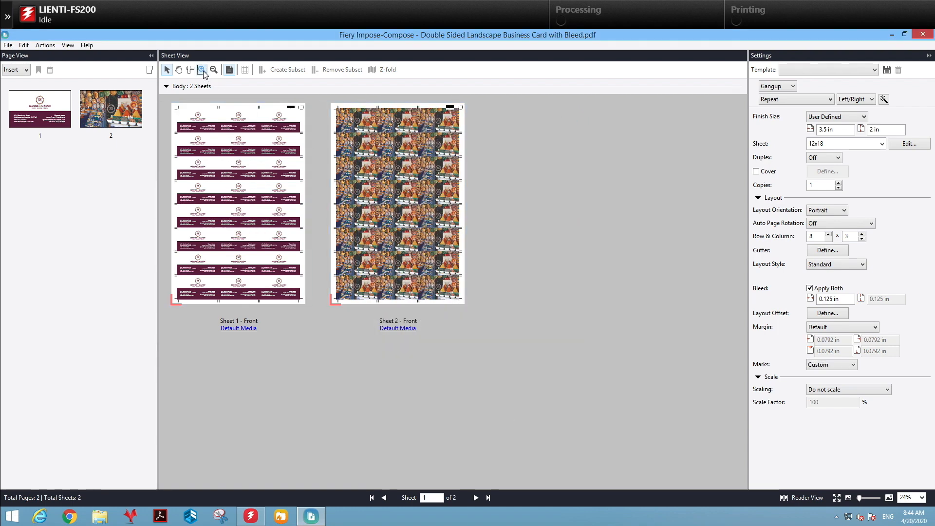
Zoom in on sheet 1 to inspect the barcode and registration marks.
left_click(201, 70)
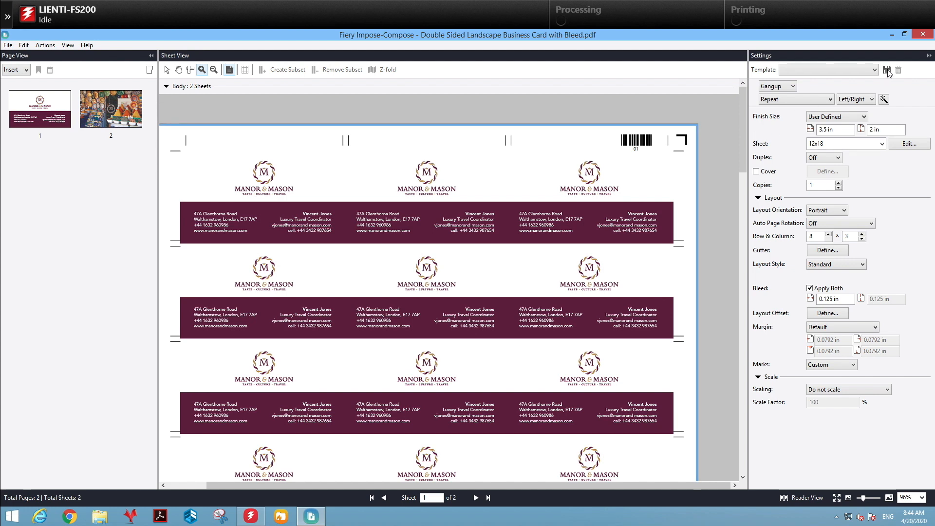
Save the imposition layout as a template named My_Business_Cards.
left_click(886, 70)
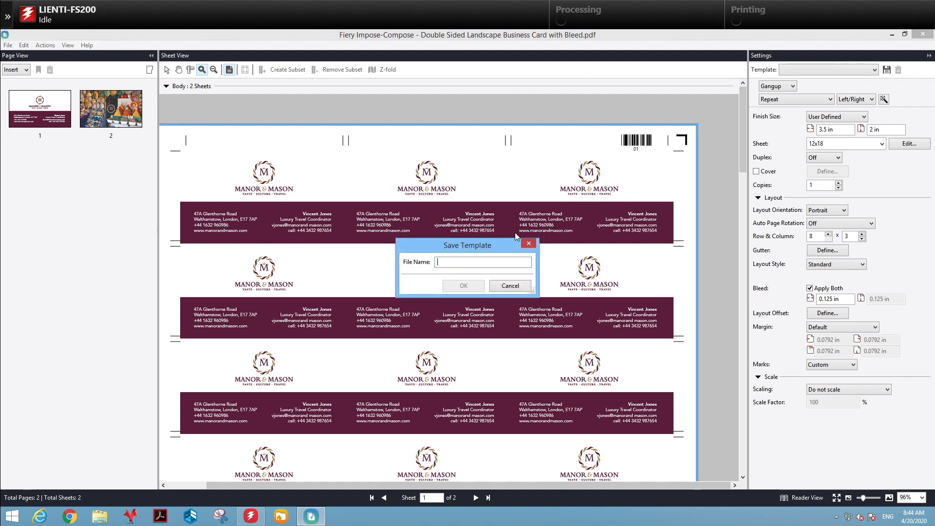
type("My_")
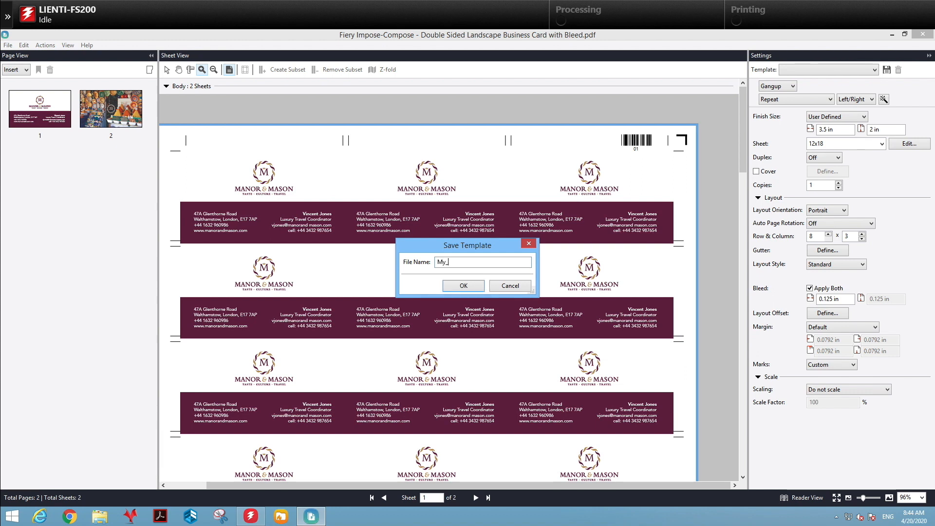
type("Business_Cards")
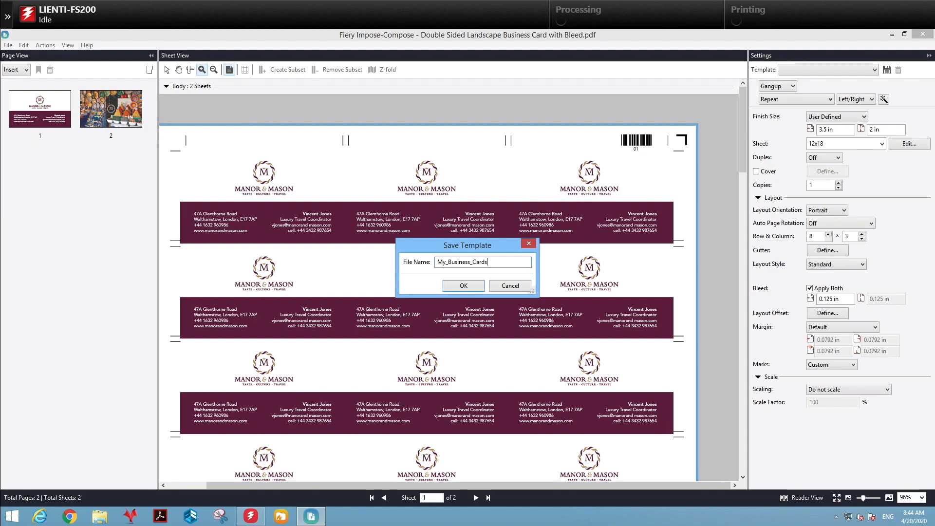
left_click(464, 286)
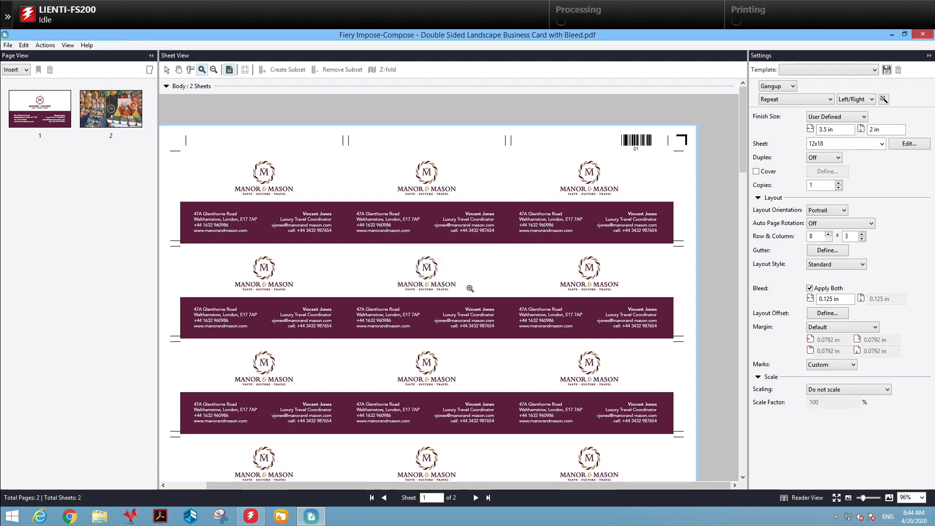